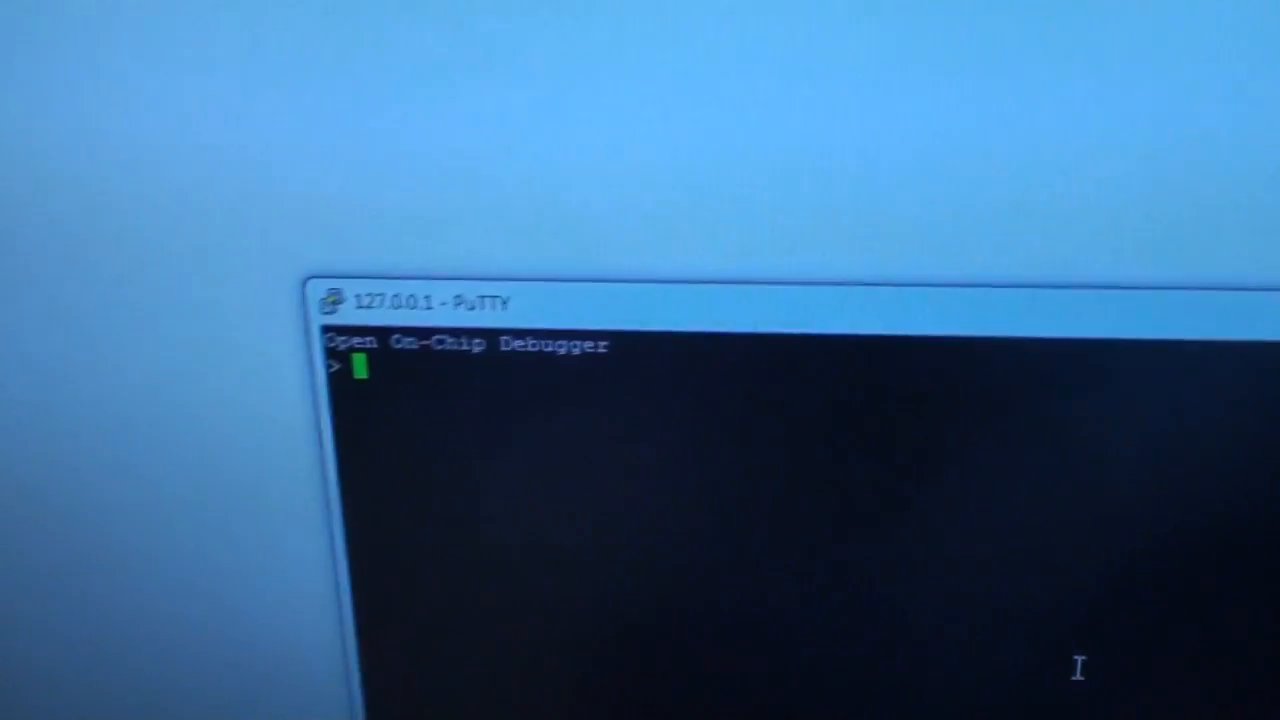
- Run scan_chain so OpenOCD lists the lpc1768.cpu tap as enabled with matching IdCode
type("scan_c")
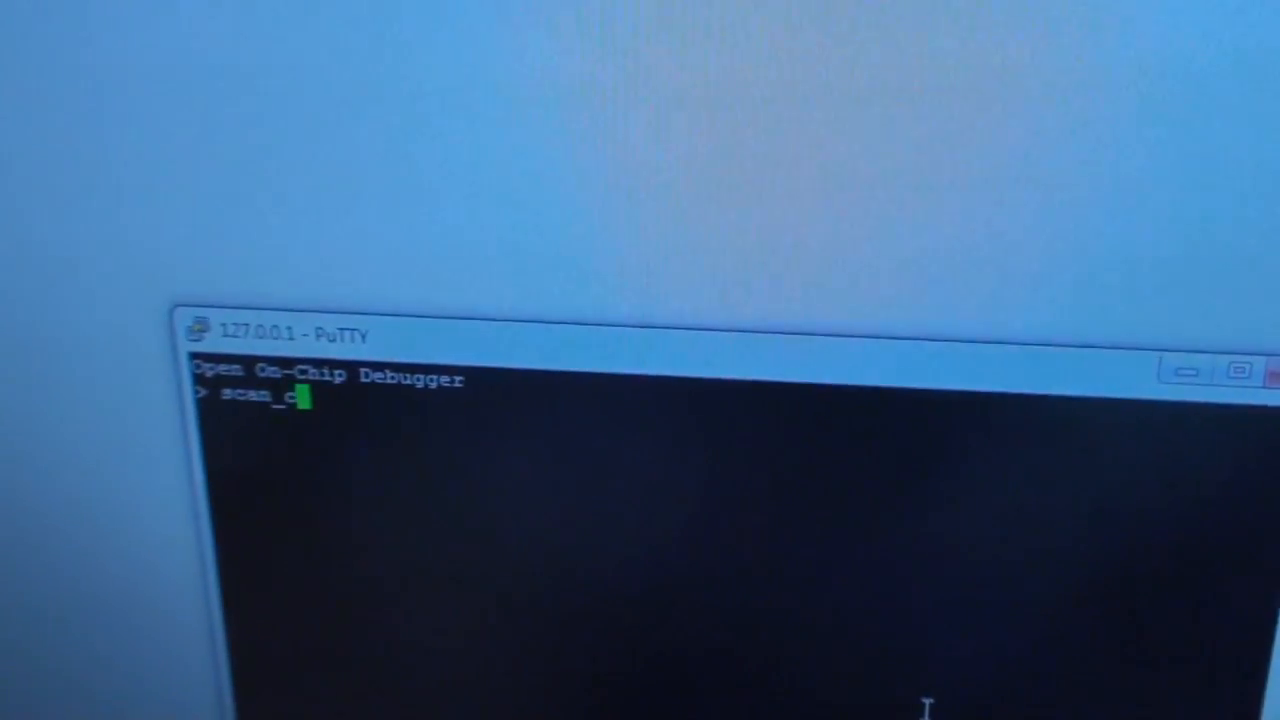
key("Return")
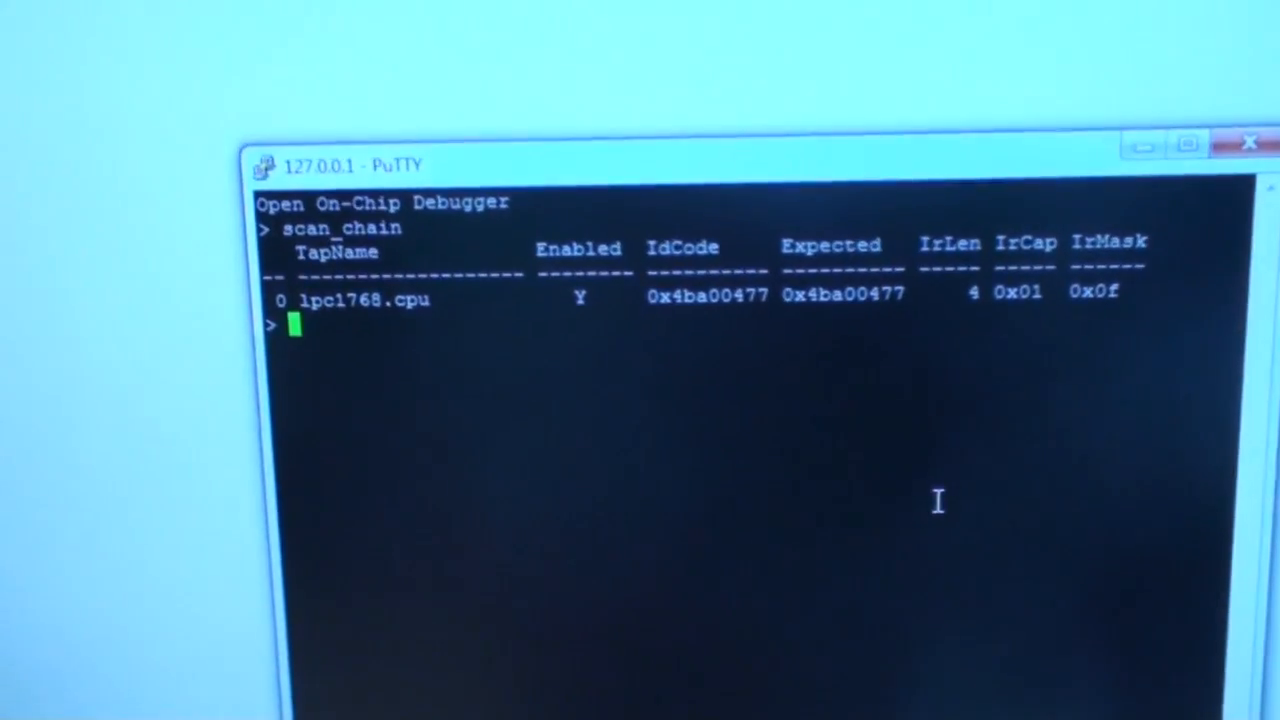
- Run reset_config trst_only, echoed as trst_only srst_pulls_trst trst_push_pull
type("reset")
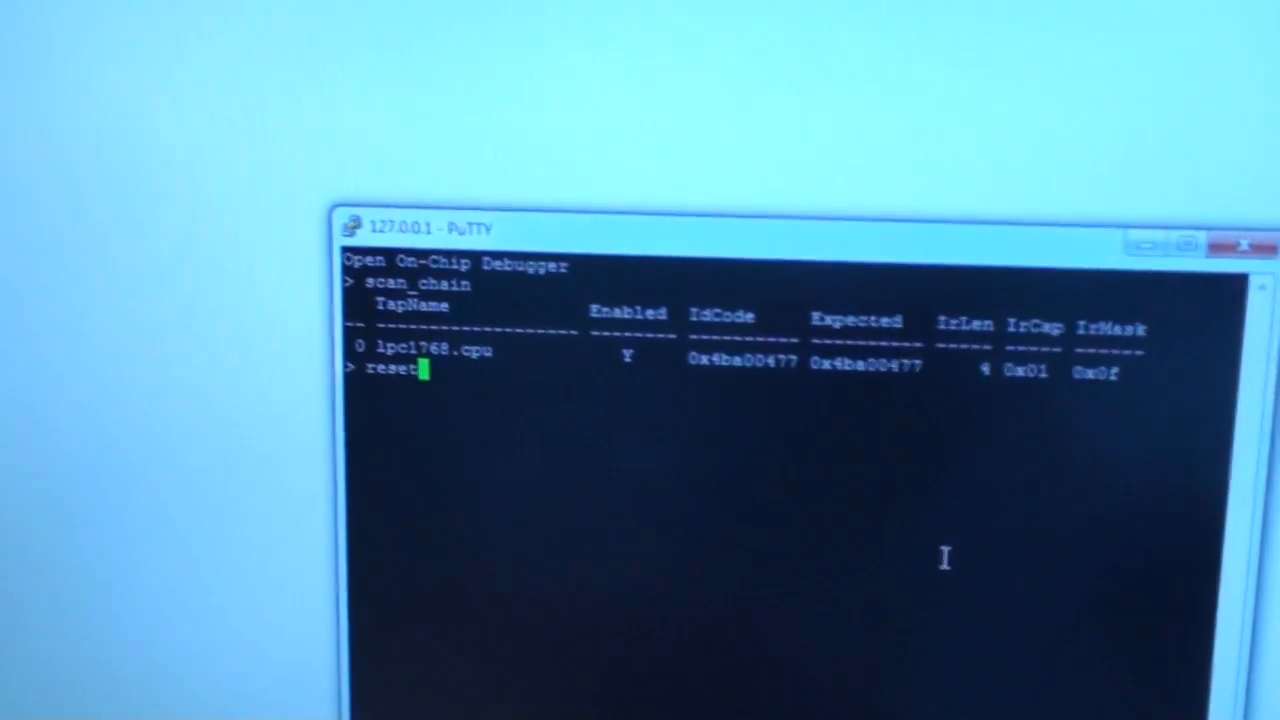
type("_c")
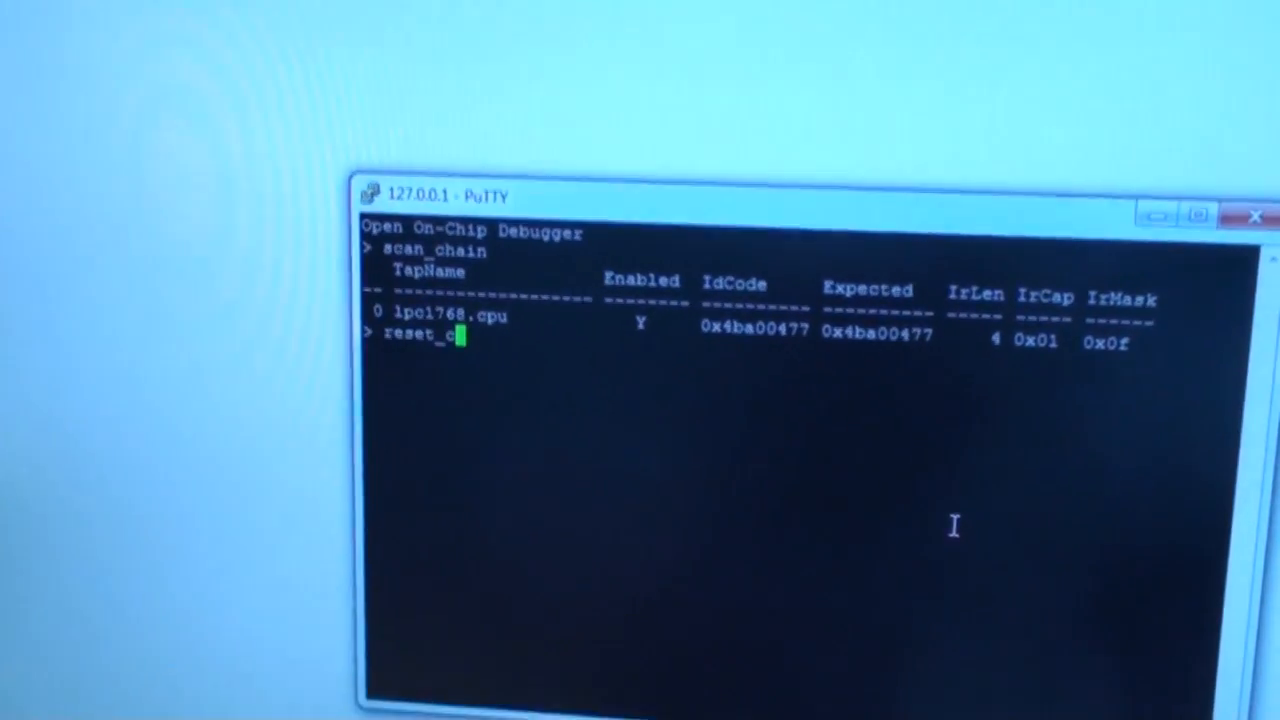
type("onfig r")
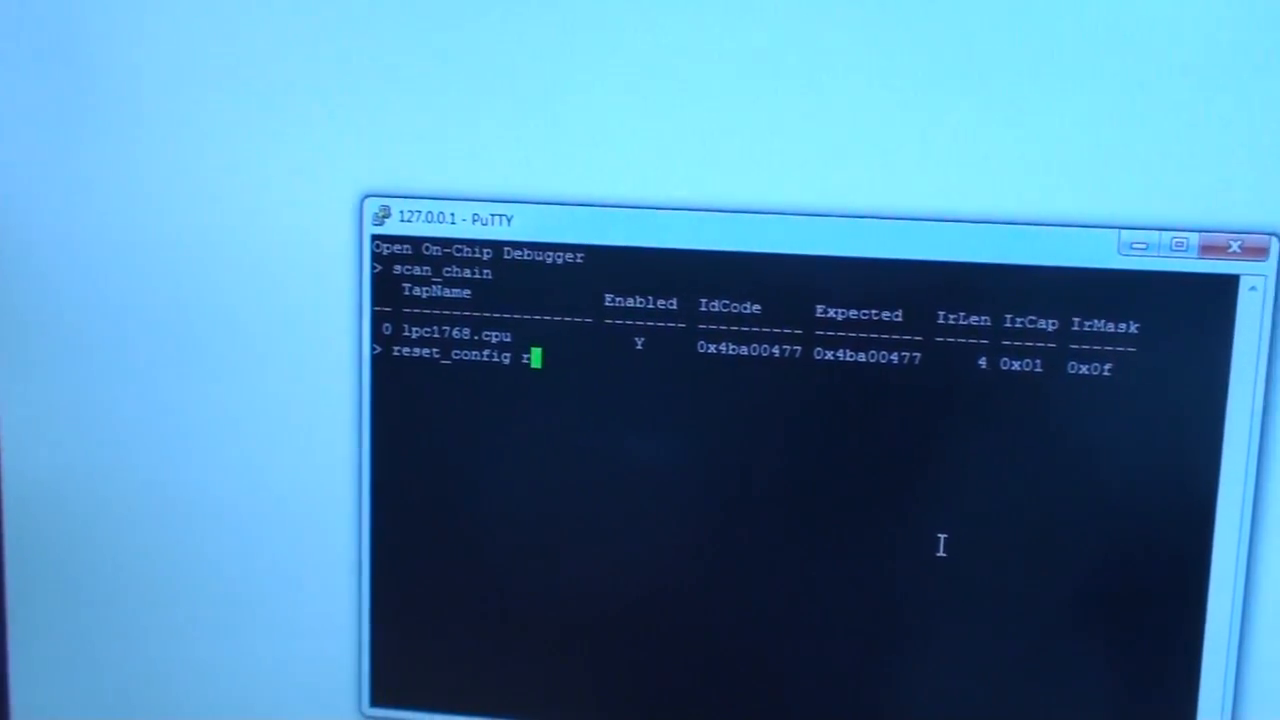
type("trst_only")
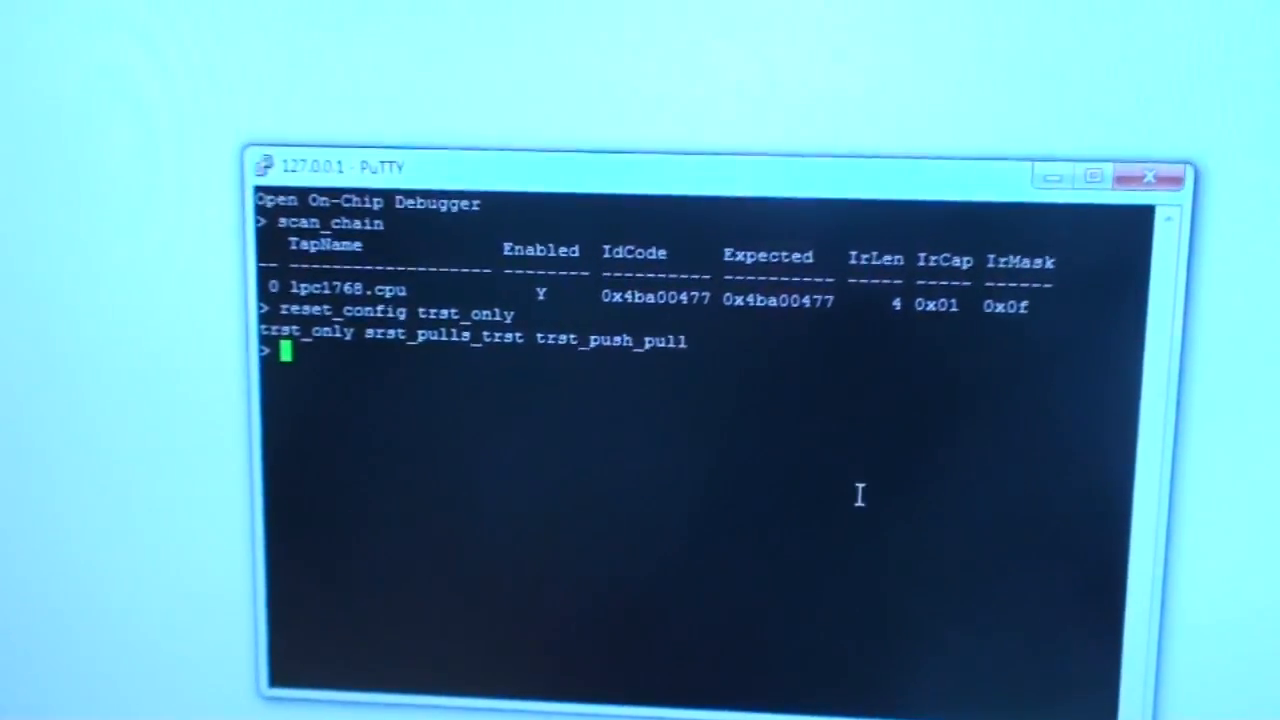
- Run reset init so the lpc1768 Cortex-M3 halts in Thread mode at pc 0x000000c4
type("rese")
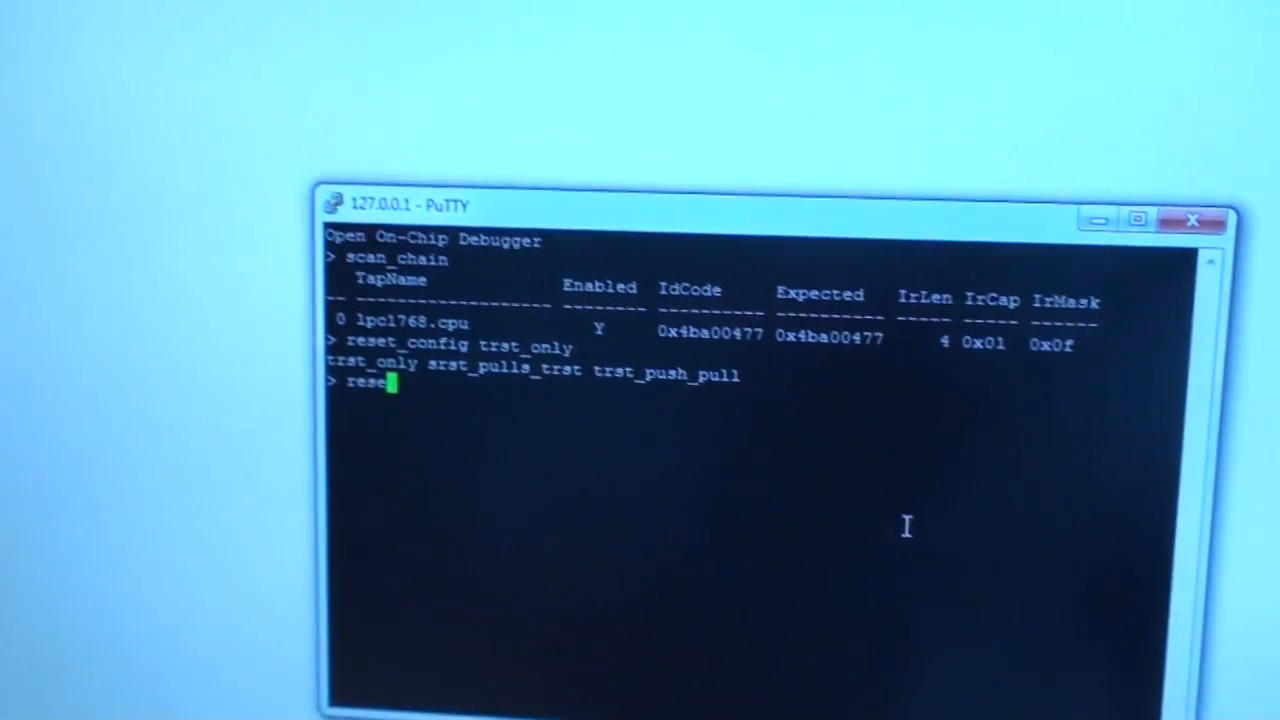
type("ir")
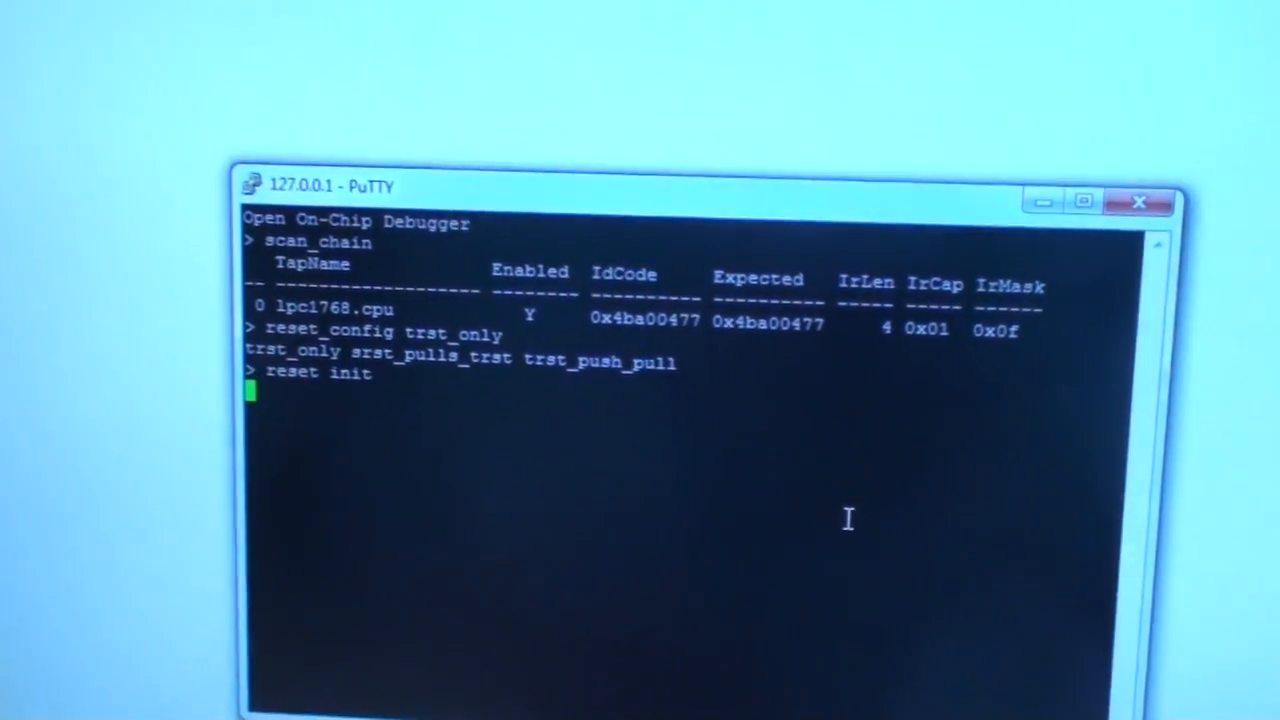
key("Return")
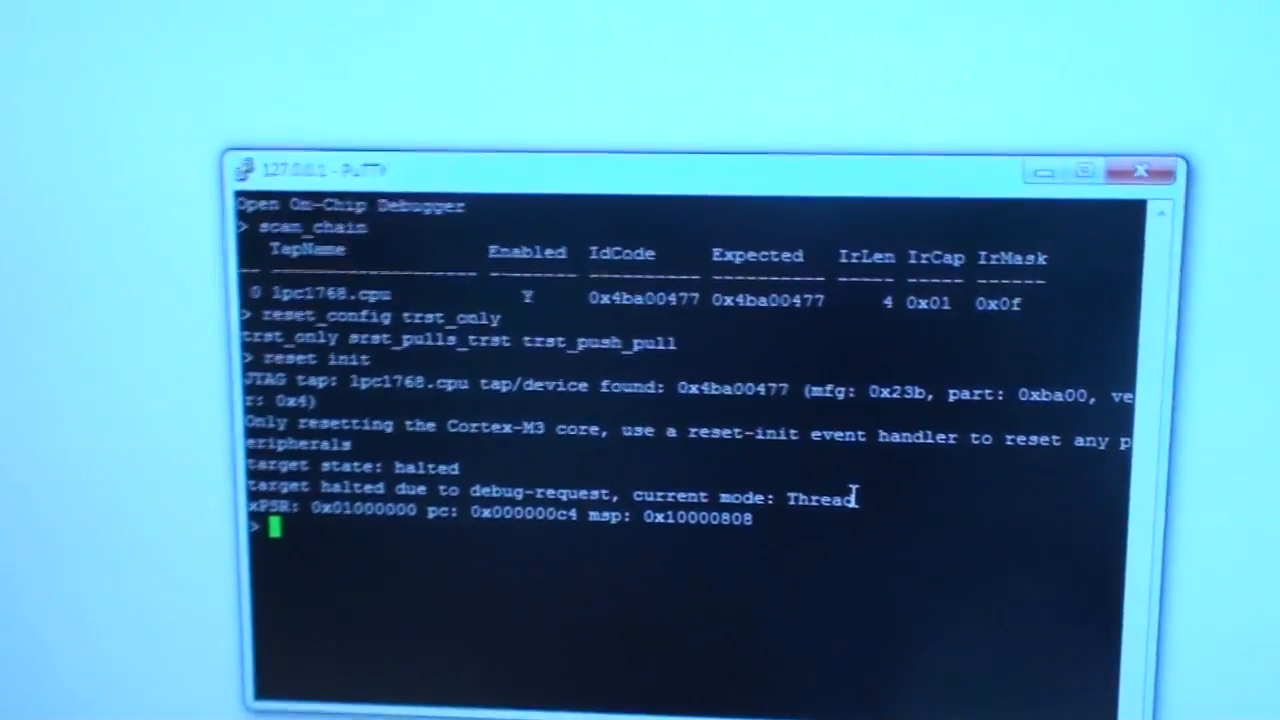